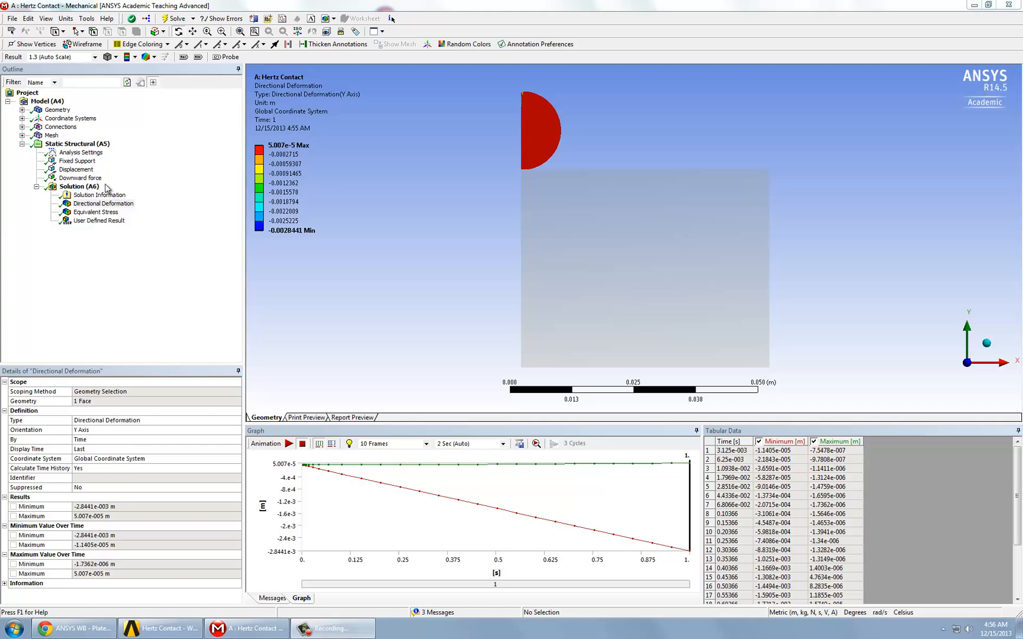
{"action": "mouse_move", "coordinate": [130, 175]}
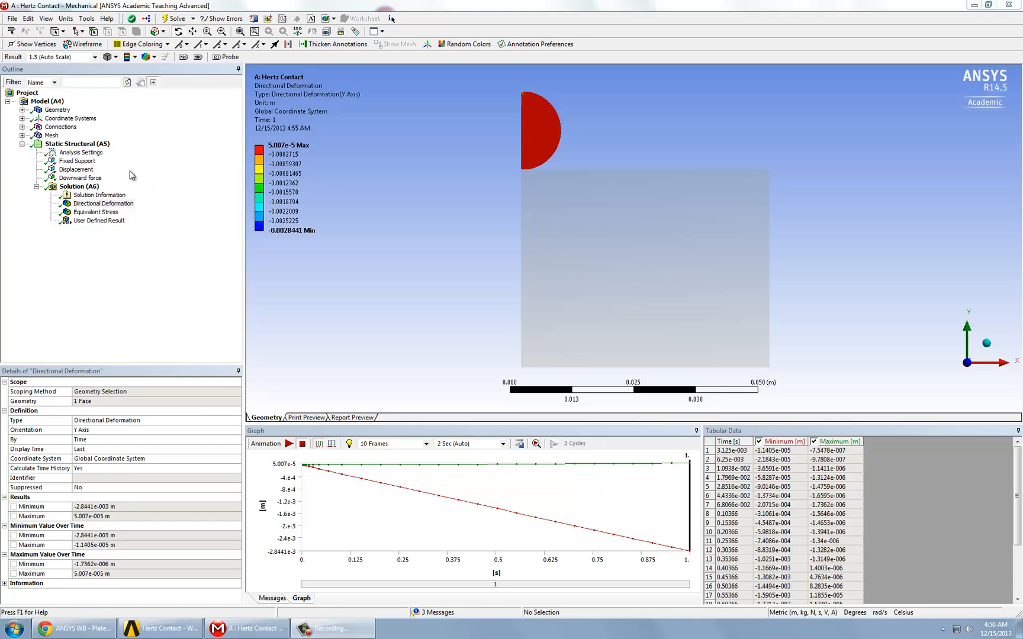
{"action": "mouse_move", "coordinate": [486, 140]}
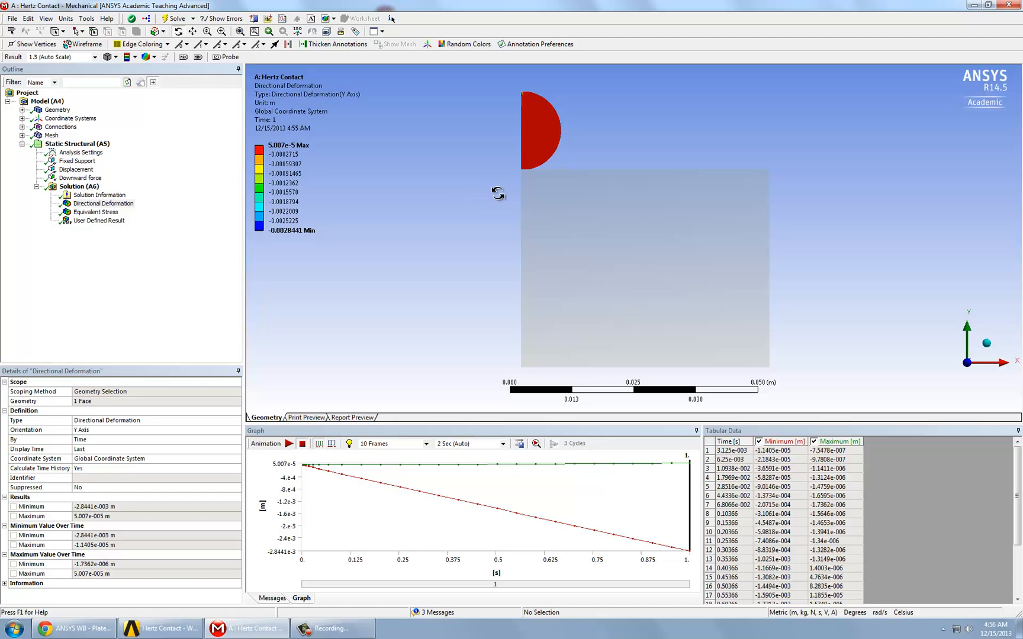
{"action": "mouse_move", "coordinate": [26, 190]}
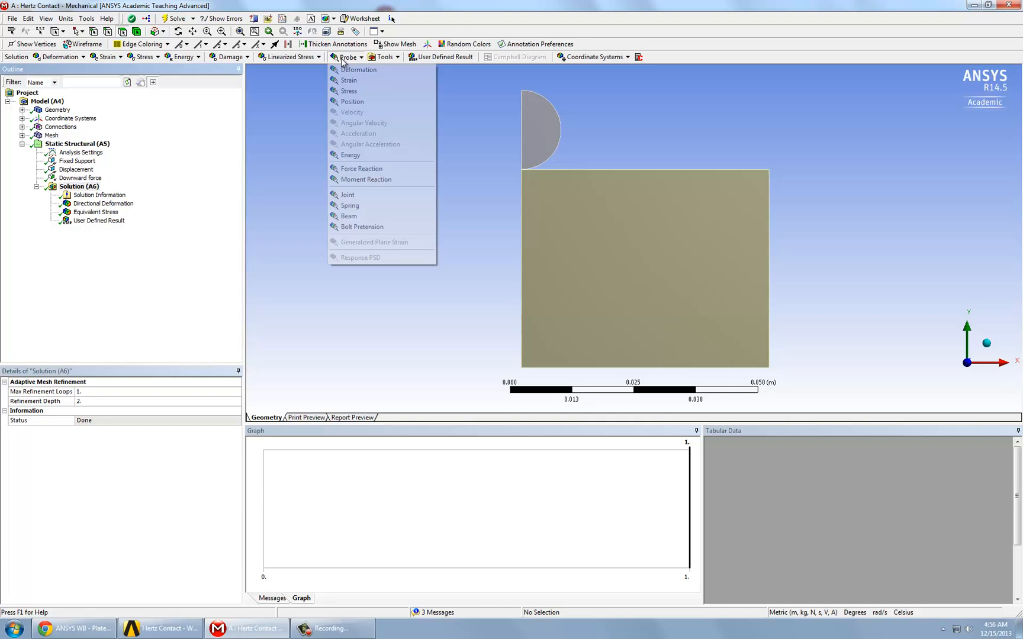
Insert a Force Reaction probe located by Boundary Condition at the Fixed Support.
{"action": "left_click", "coordinate": [361, 168]}
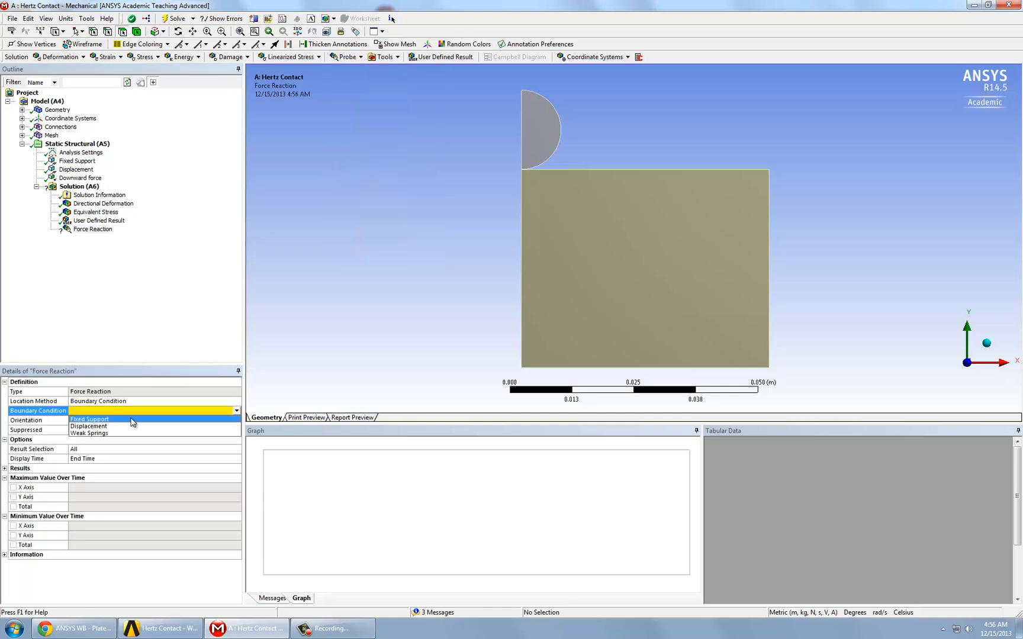
{"action": "left_click", "coordinate": [91, 419]}
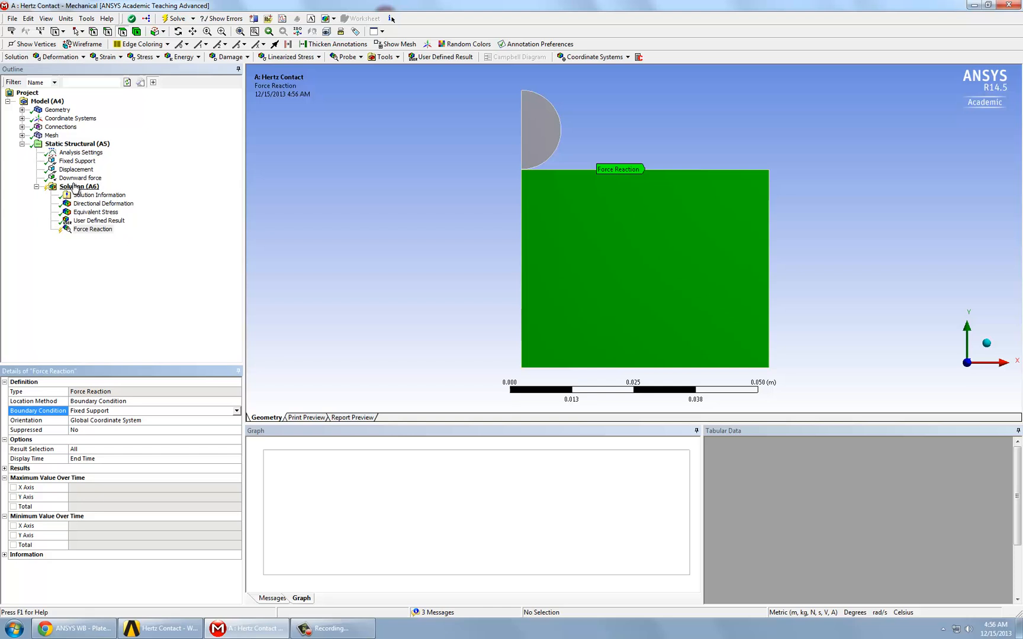
{"action": "left_click", "coordinate": [78, 187]}
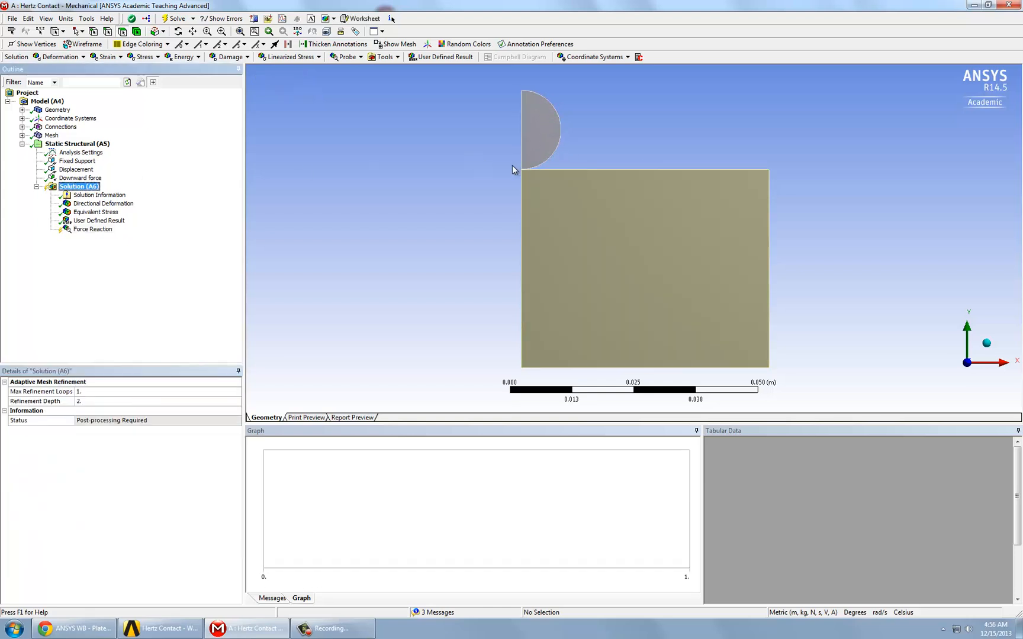
{"action": "mouse_move", "coordinate": [566, 148]}
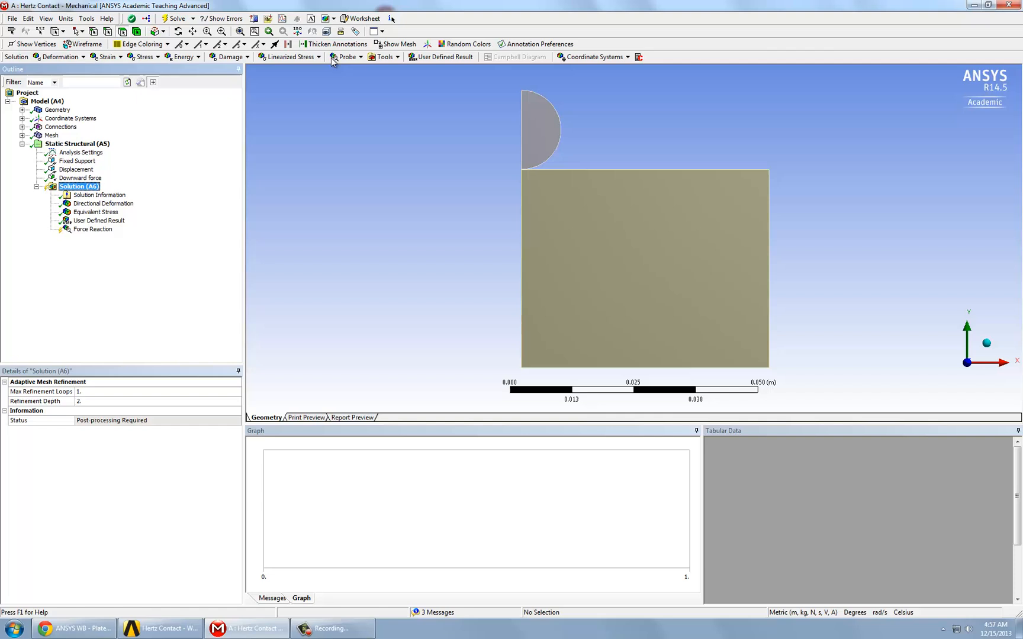
Insert a Contact Tool under Solution with Contact Side set to Both and apply the selection.
{"action": "left_click", "coordinate": [385, 56]}
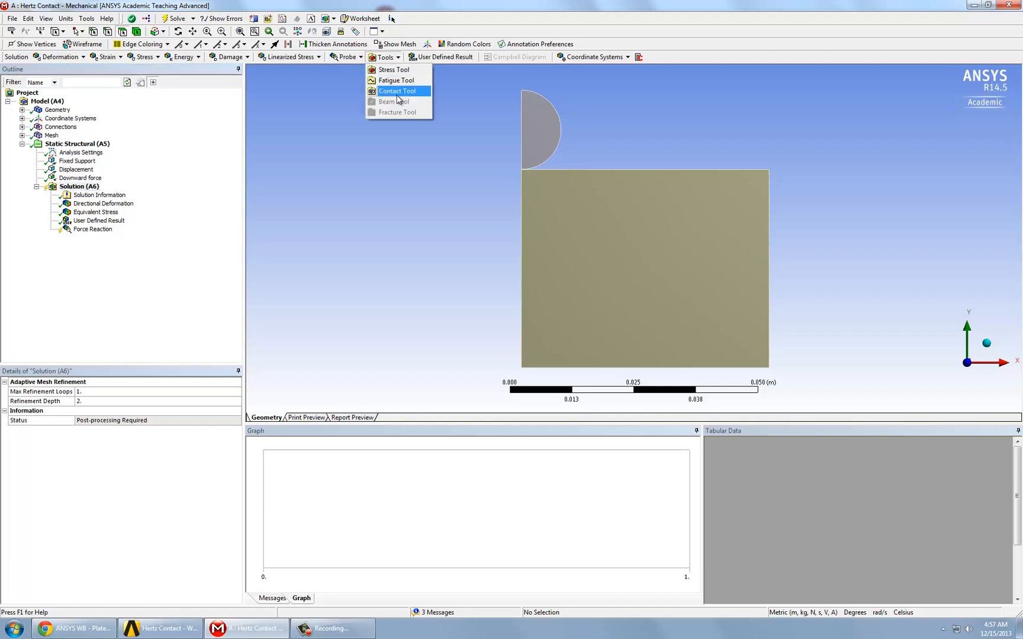
{"action": "left_click", "coordinate": [398, 91]}
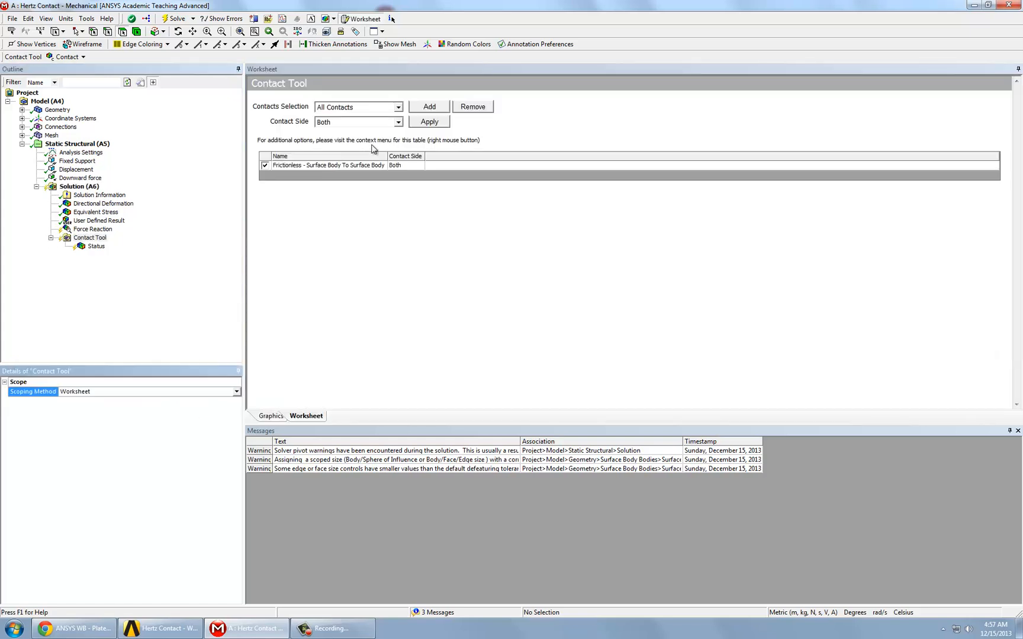
{"action": "left_click", "coordinate": [398, 122]}
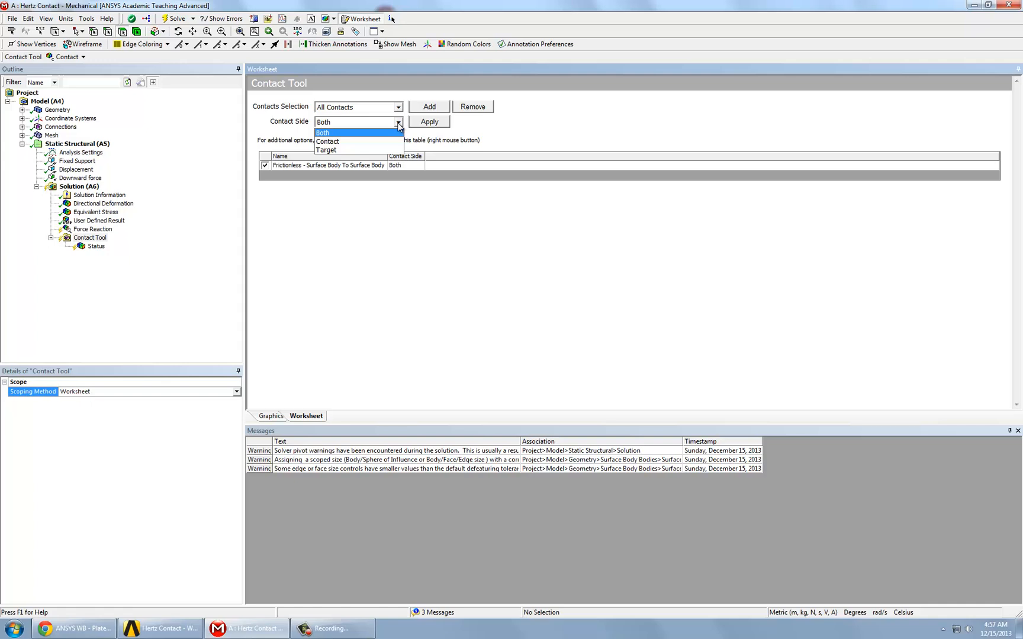
{"action": "left_click", "coordinate": [323, 132]}
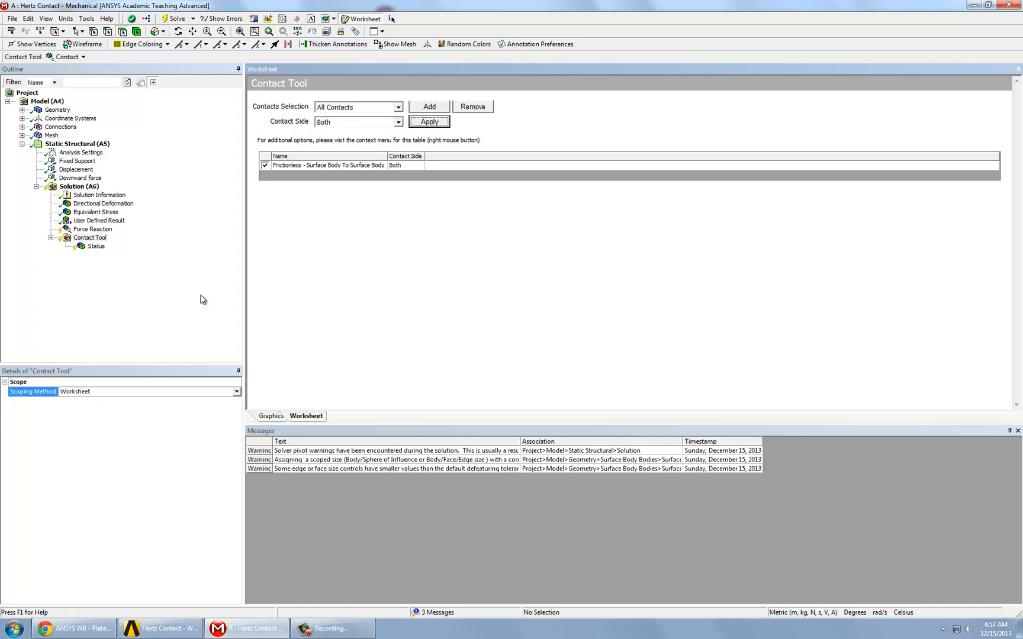
{"action": "left_click", "coordinate": [89, 238]}
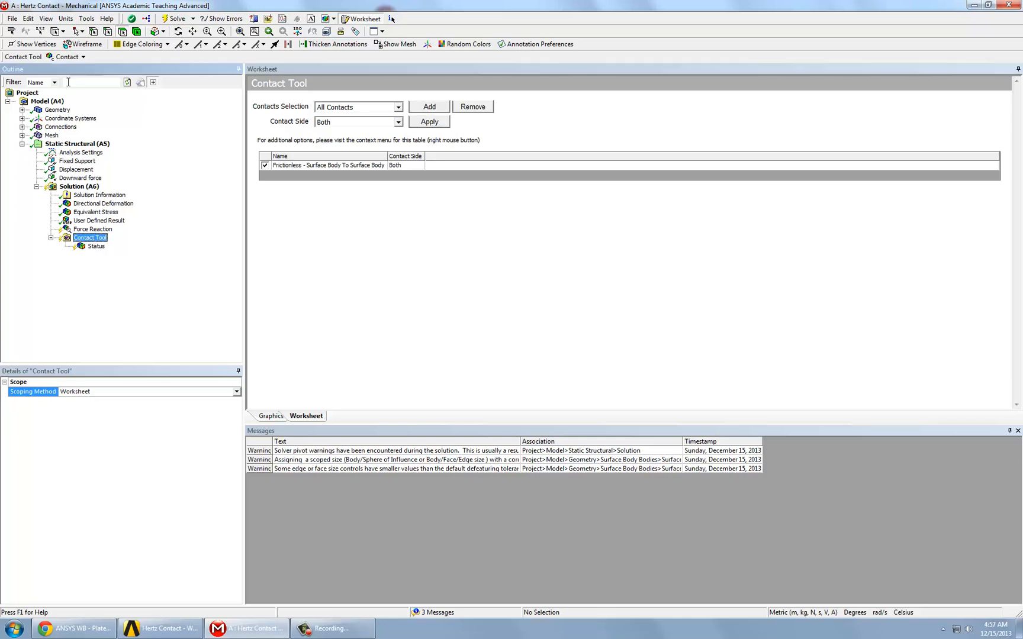
{"action": "left_click", "coordinate": [67, 57]}
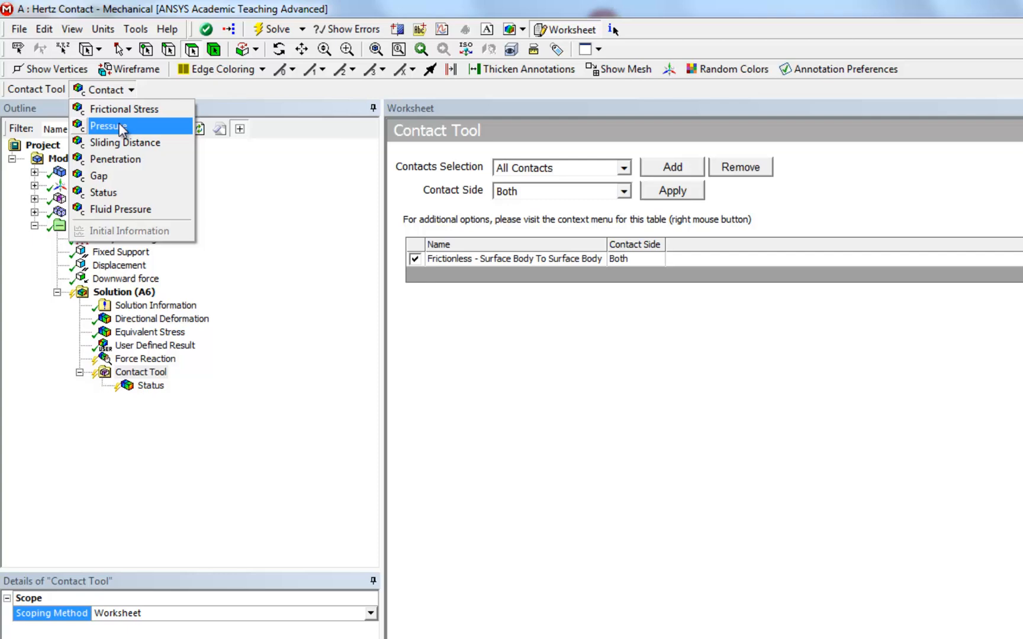
Add Pressure and Penetration contact results alongside Status in the Contact Tool.
{"action": "left_click", "coordinate": [108, 125]}
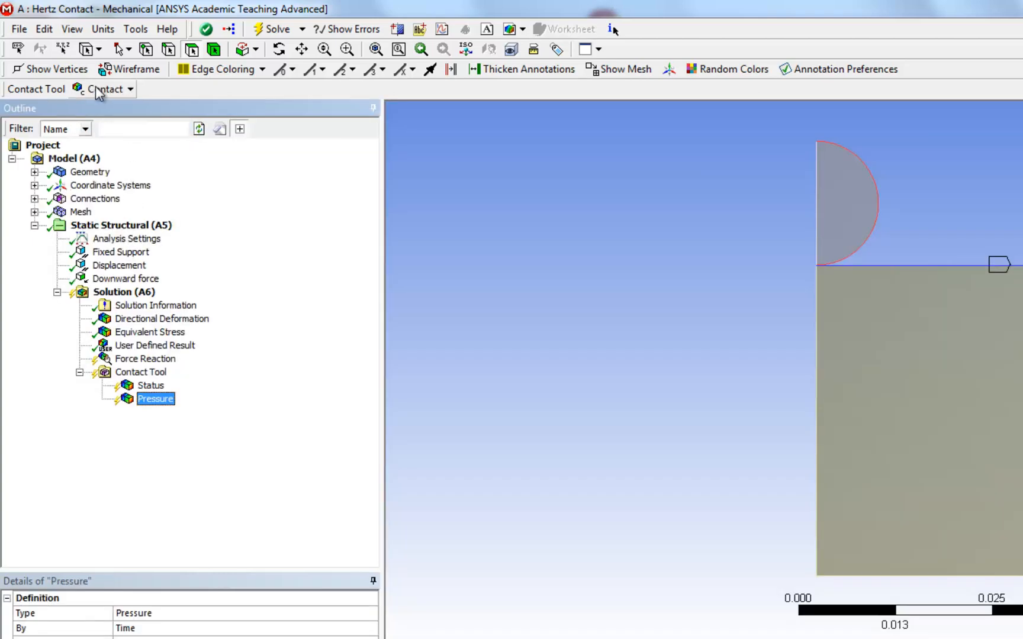
{"action": "left_click", "coordinate": [101, 89]}
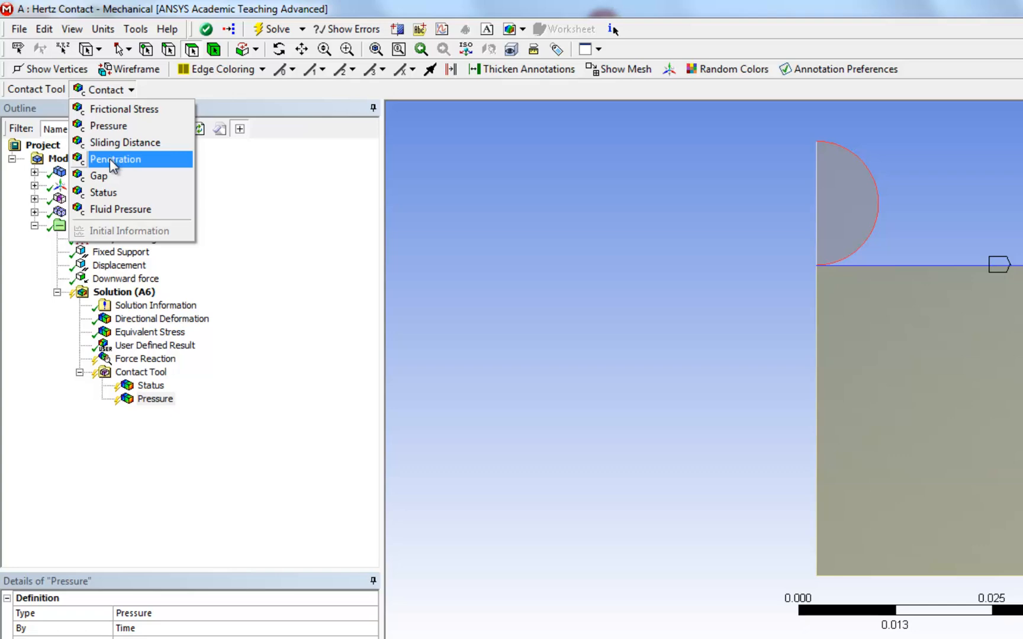
{"action": "left_click", "coordinate": [116, 159]}
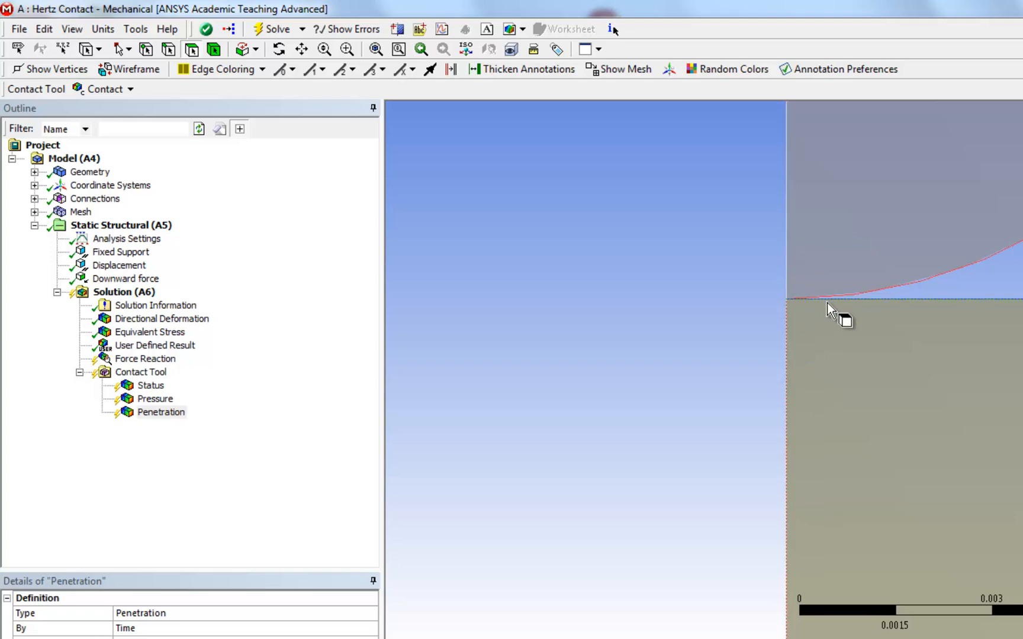
{"action": "mouse_move", "coordinate": [863, 303]}
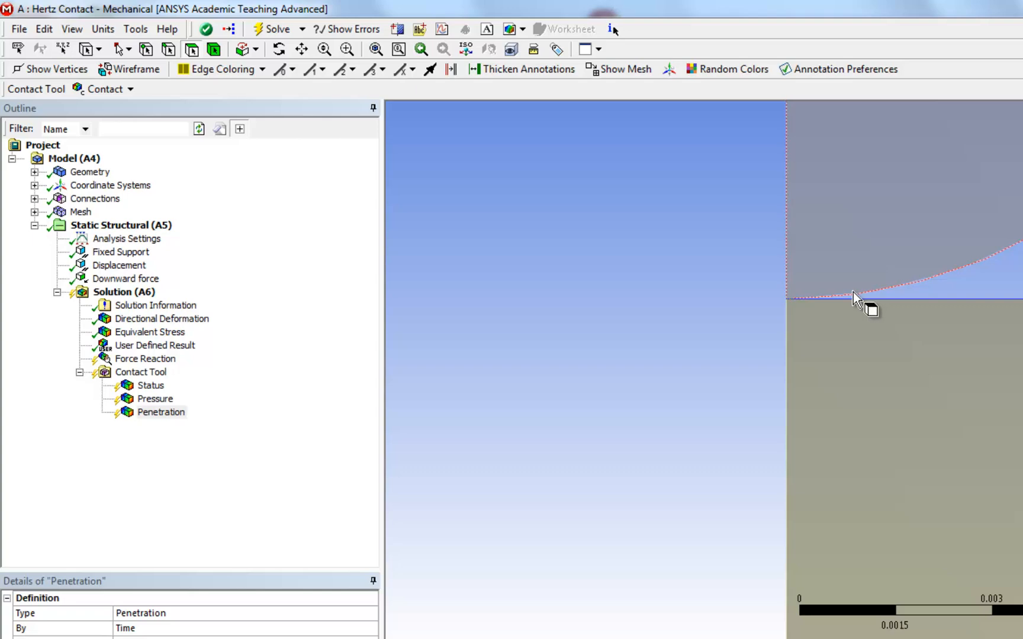
{"action": "mouse_move", "coordinate": [807, 284]}
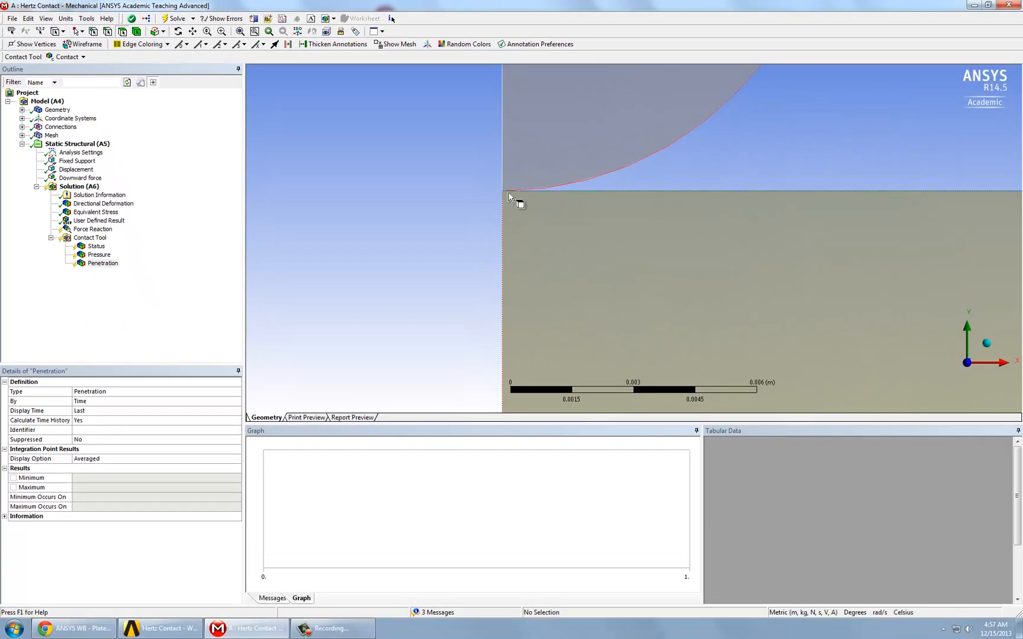
{"action": "mouse_move", "coordinate": [211, 249]}
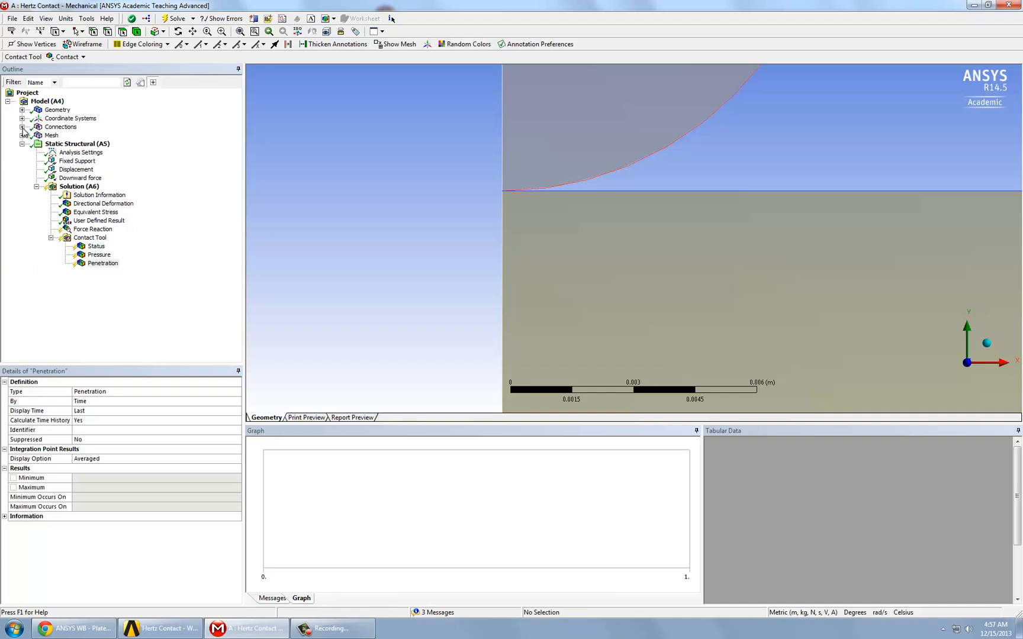
Review the frictionless contact: Augmented Lagrange formulation, normal stiffness factor 1.
{"action": "left_click", "coordinate": [23, 127]}
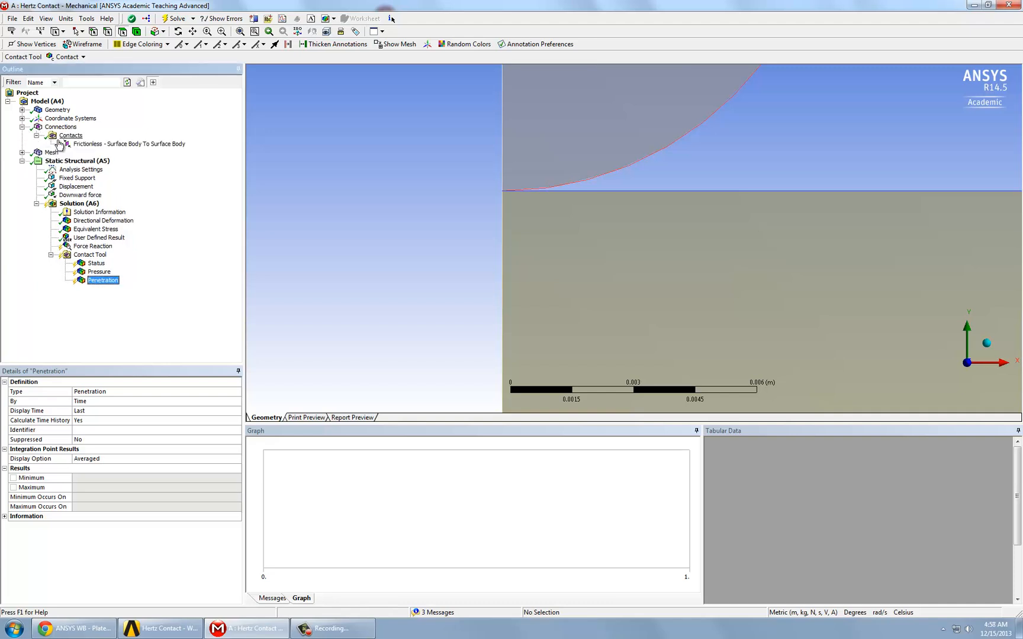
{"action": "left_click", "coordinate": [127, 143]}
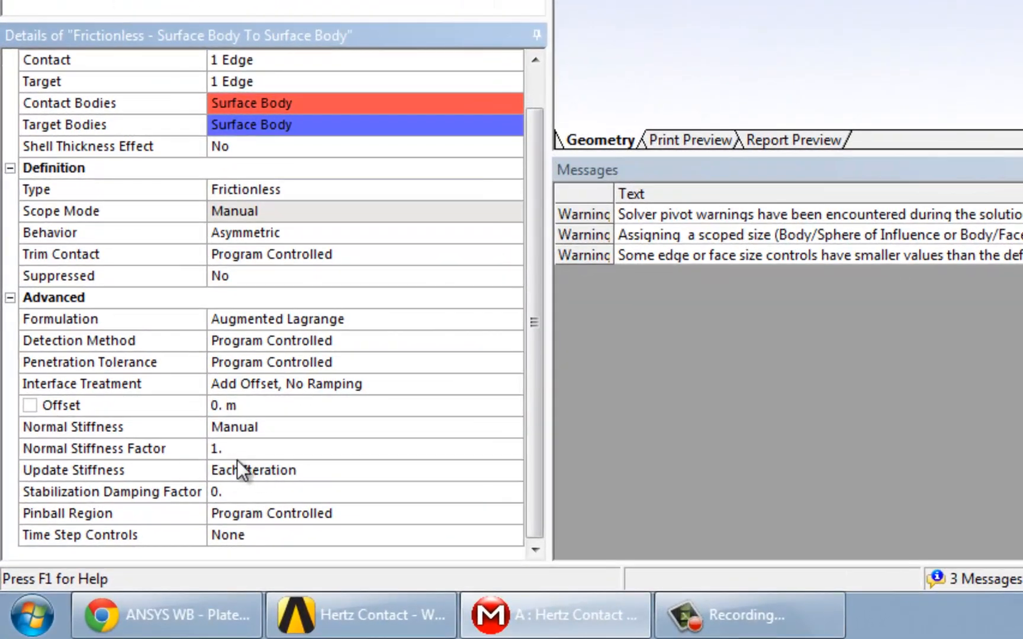
{"action": "mouse_move", "coordinate": [219, 470]}
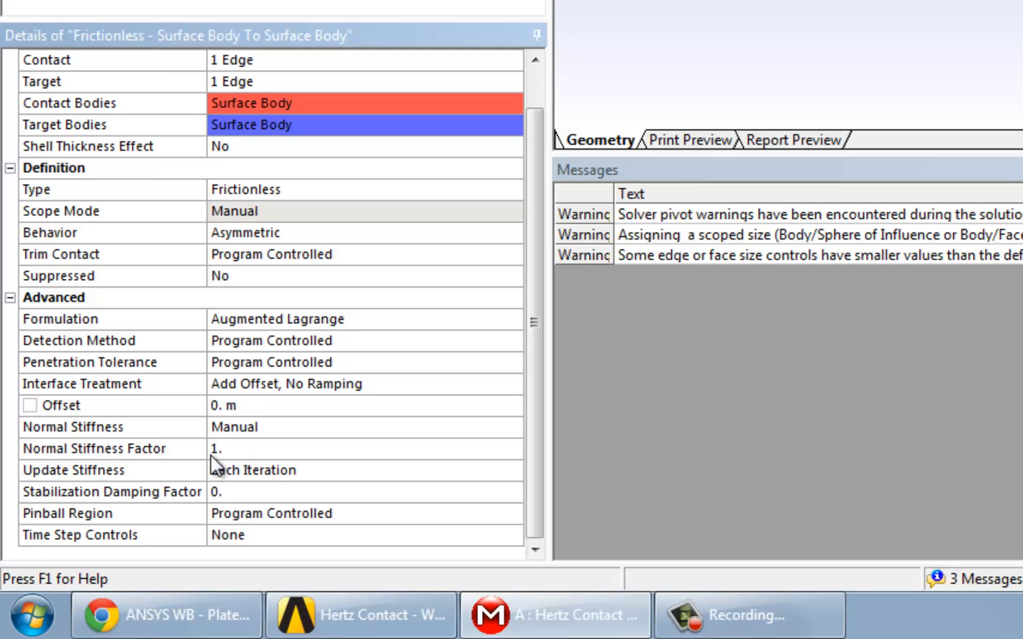
{"action": "mouse_move", "coordinate": [260, 113]}
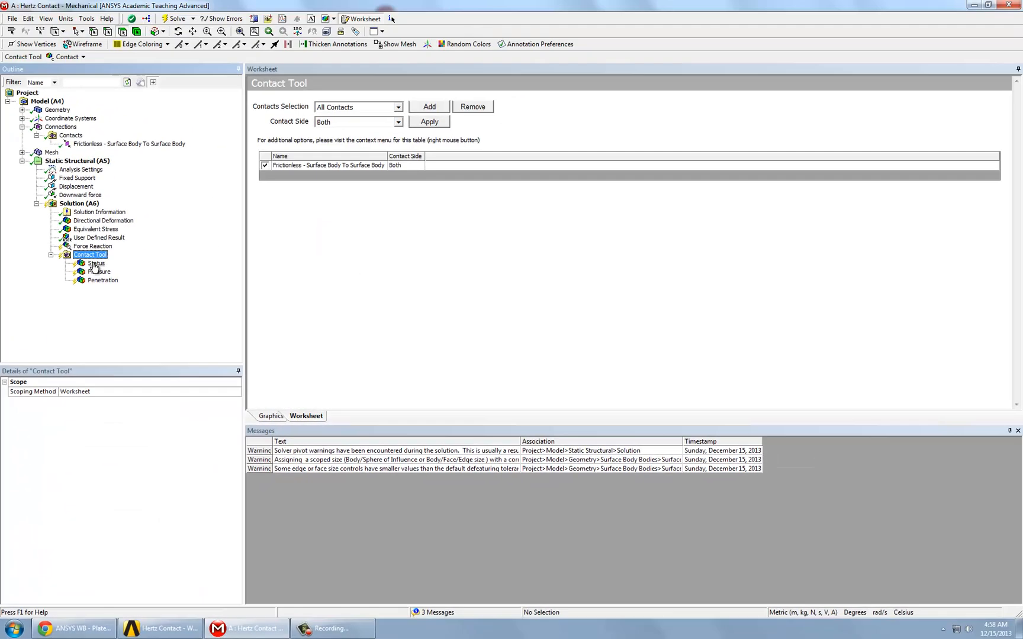
Solve and display contact Status then the Pressure plot peaking near 8.87e7 Pa.
{"action": "left_click", "coordinate": [171, 18]}
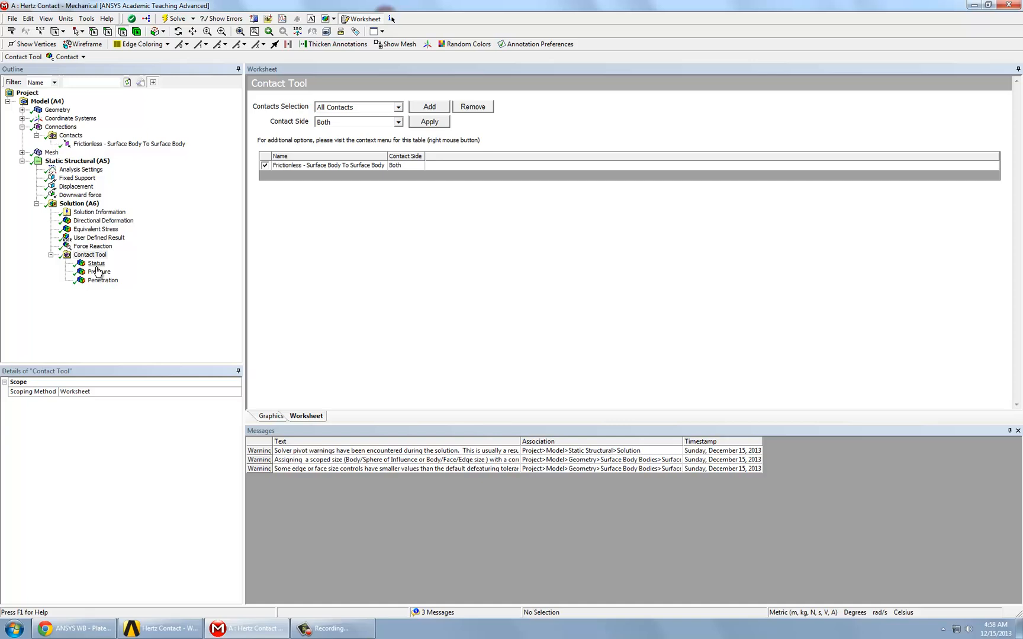
{"action": "left_click", "coordinate": [96, 262]}
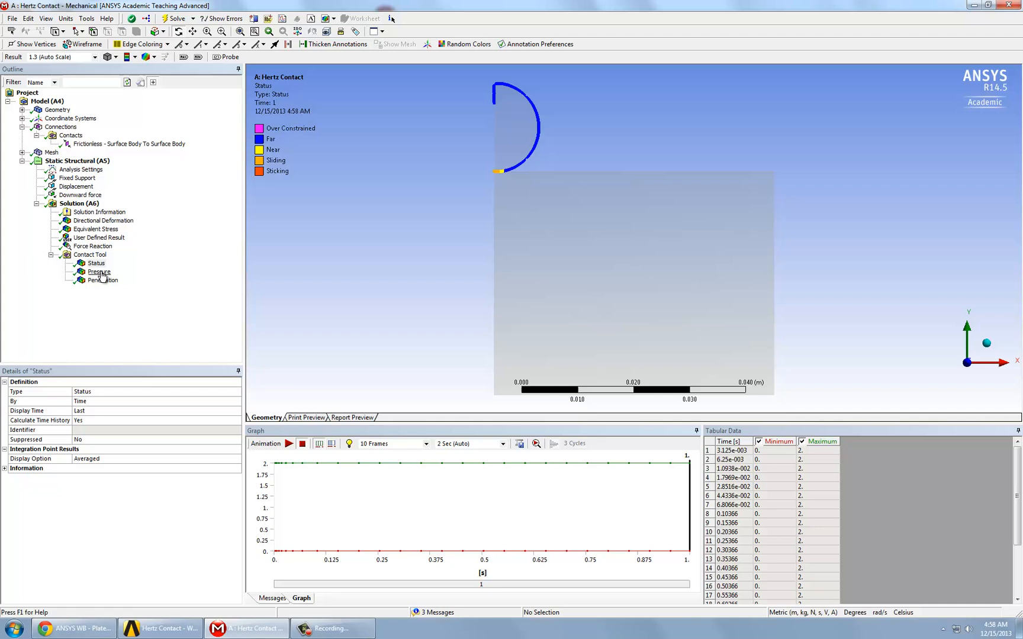
{"action": "left_click", "coordinate": [99, 271]}
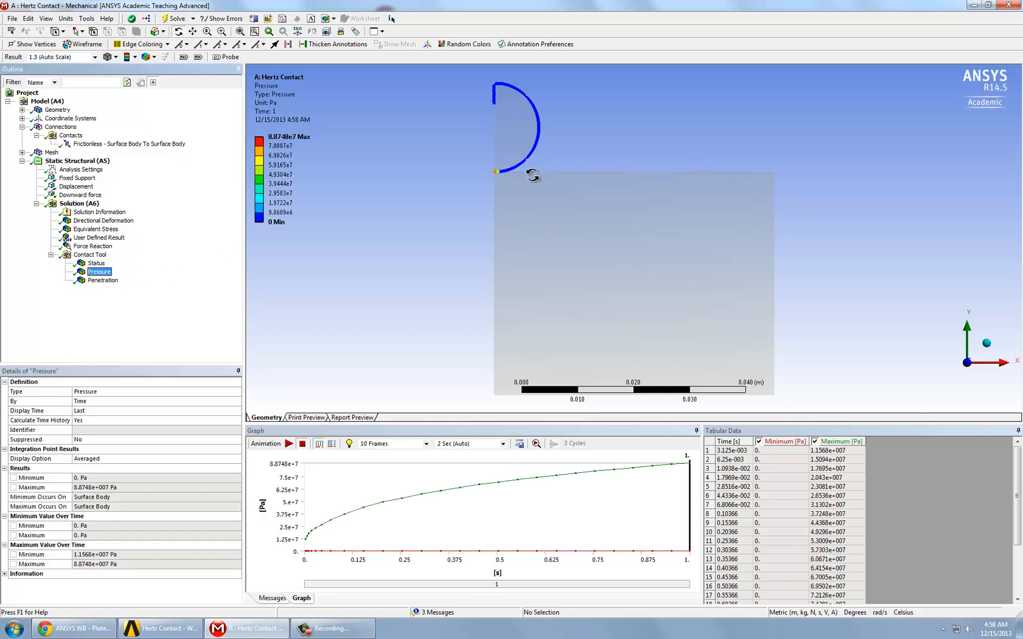